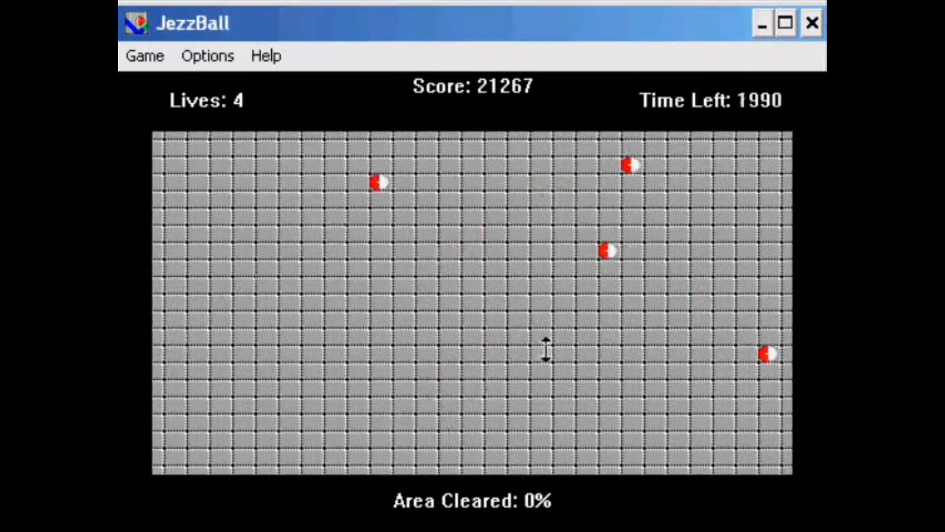
Build a vertical wall then horizontal walls in each section, trapping the balls and reaching 40% cleared
left_click(546, 352)
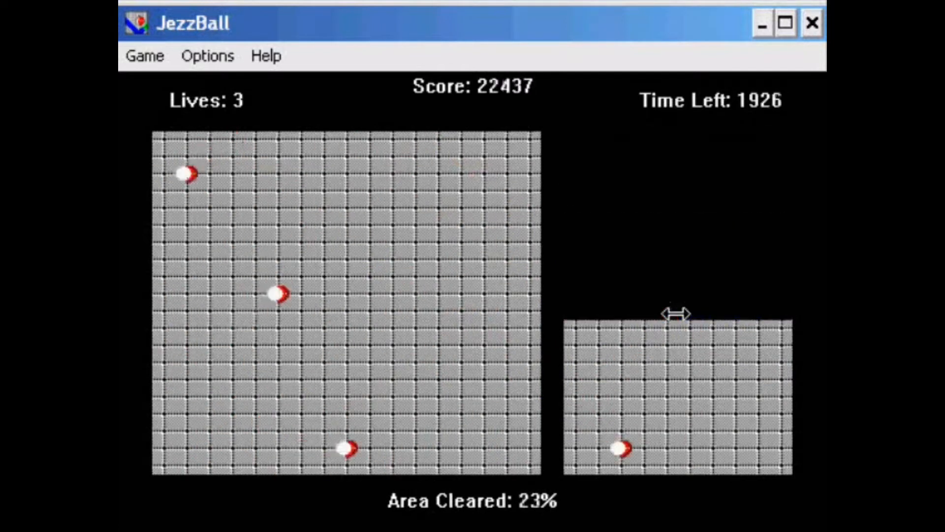
left_click(686, 398)
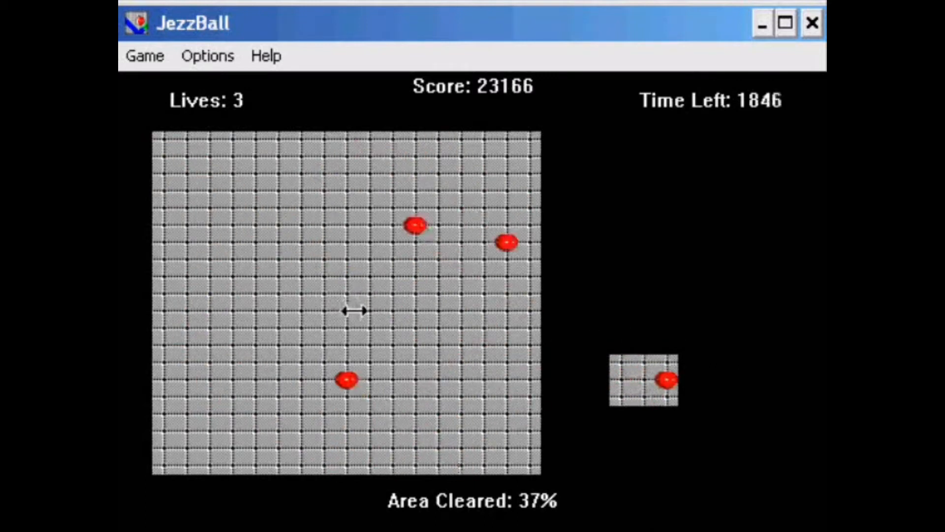
left_click(355, 309)
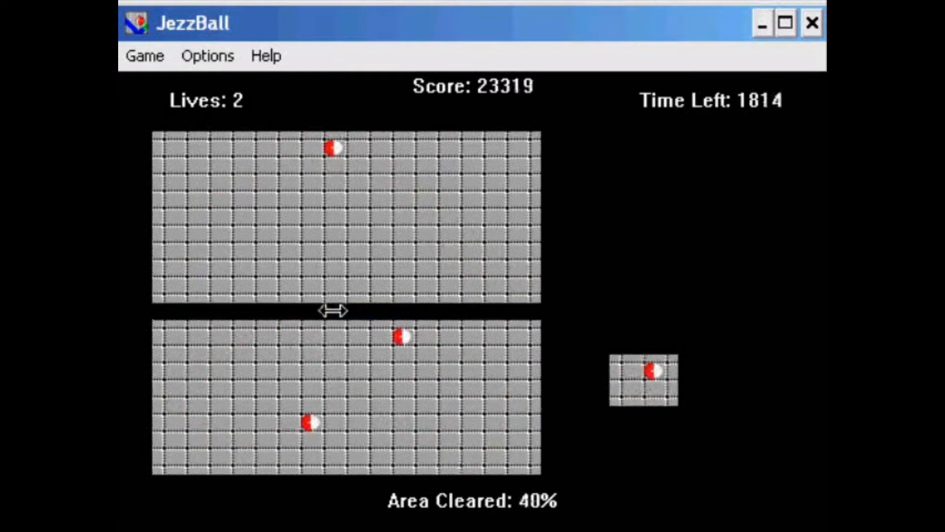
left_click(412, 412)
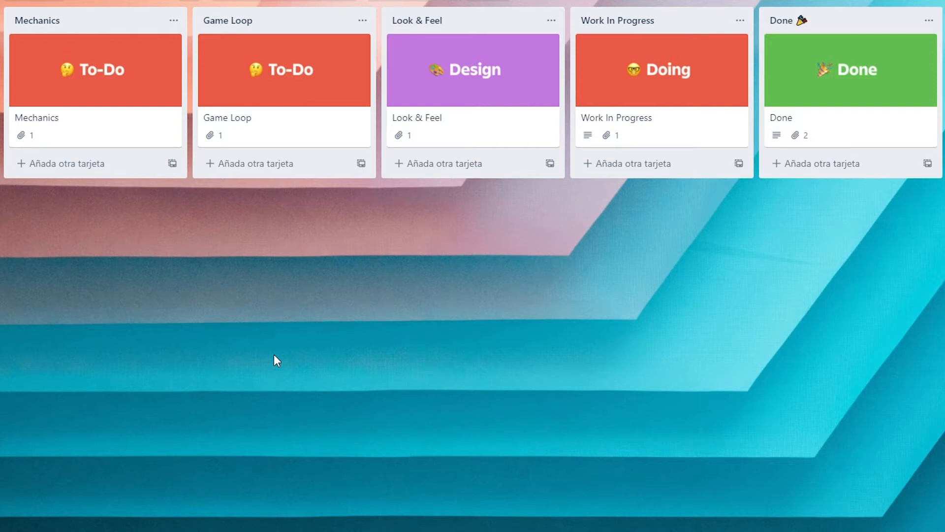
mouse_move(345, 222)
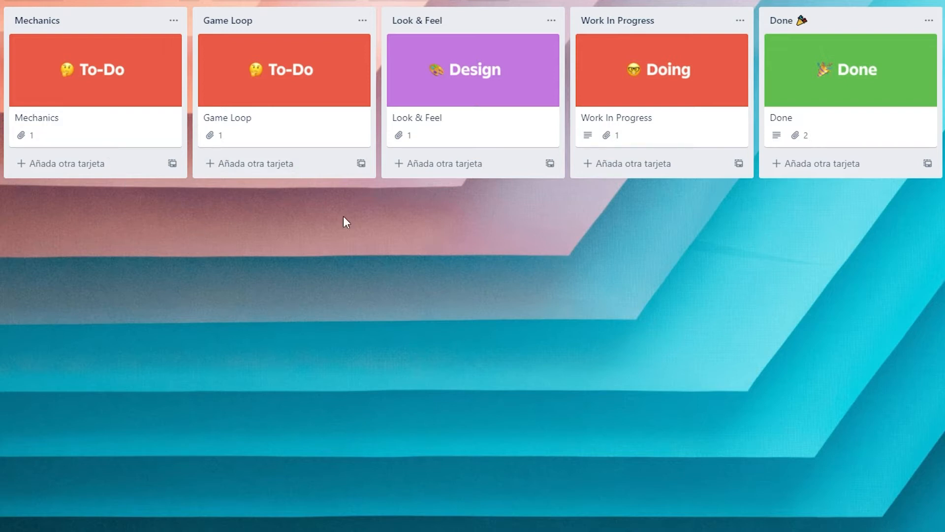
mouse_move(497, 153)
type("3D models")
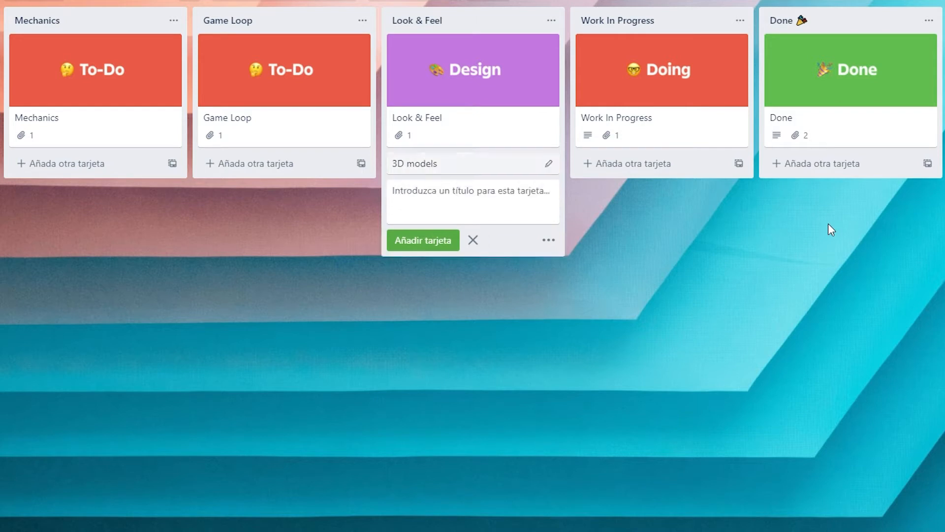
Add a 'Play area: matrix of cubes' card to Mechanics and start a 'Wall building' card
left_click(472, 191)
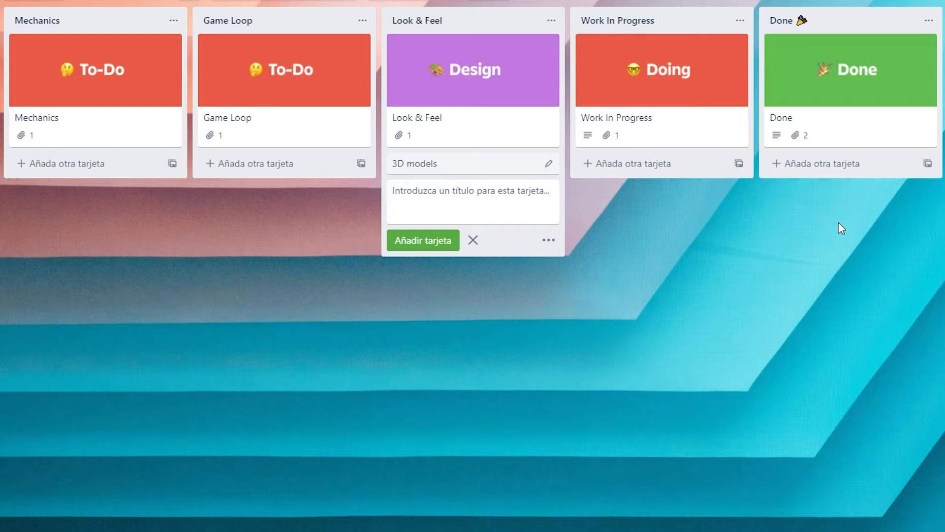
left_click(66, 164)
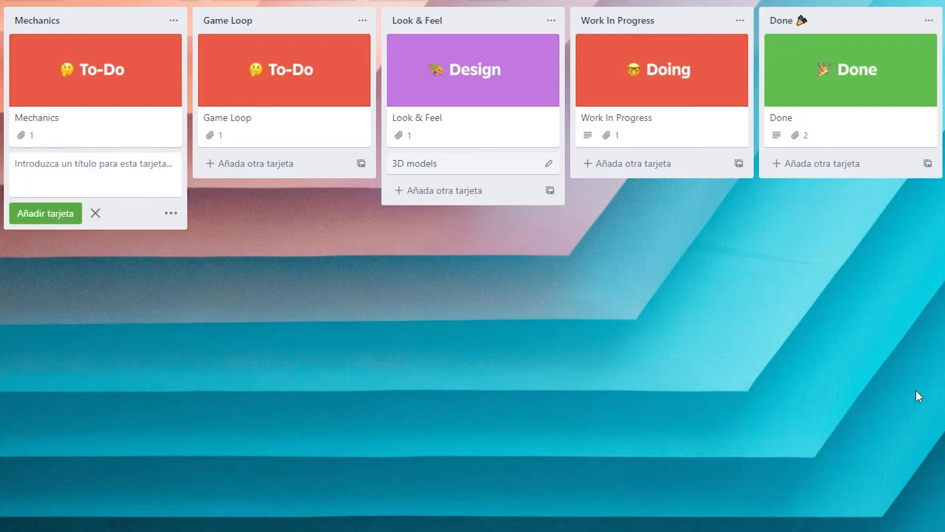
type("Play area: ma")
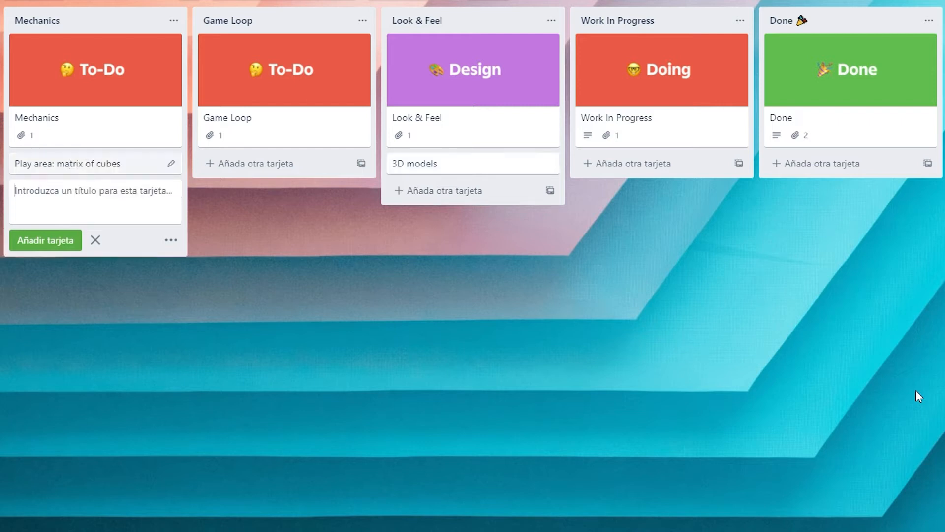
type("Wall building")
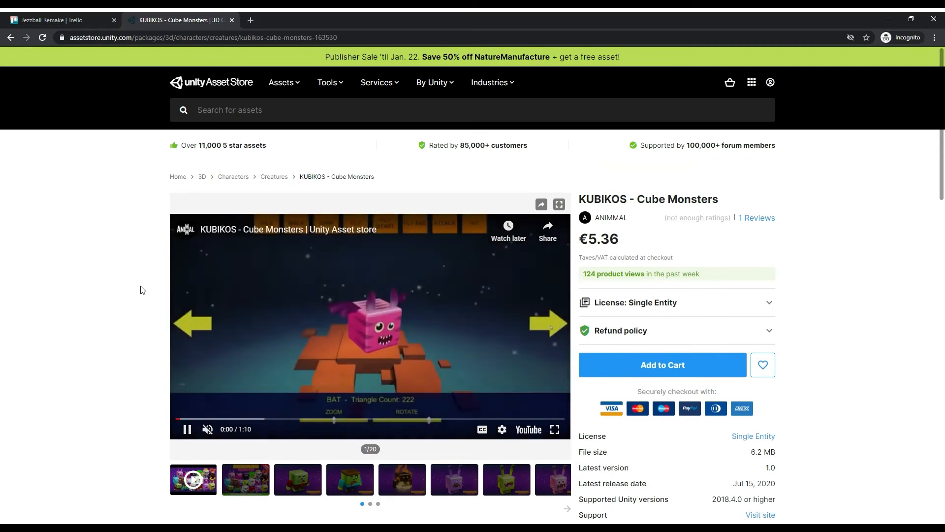
View two preview images of the KUBIKOS Cube Monsters character pack
left_click(350, 364)
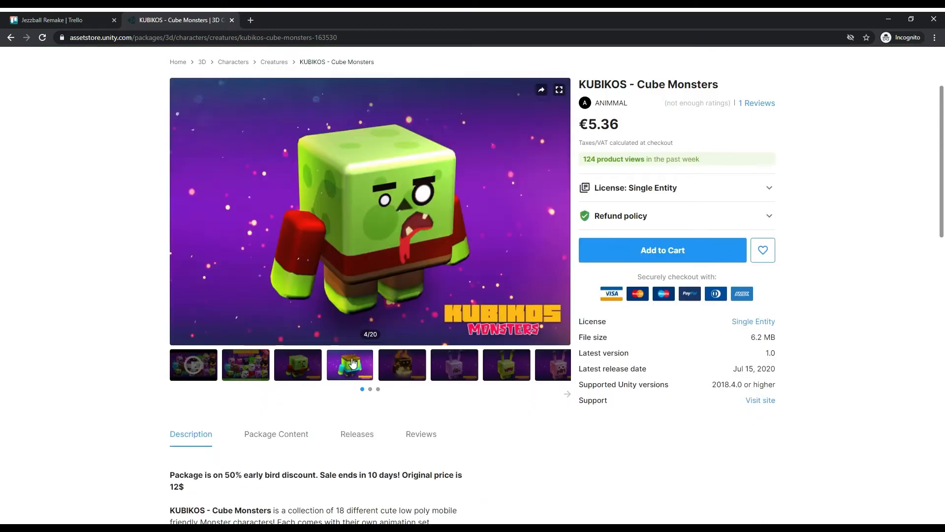
left_click(297, 364)
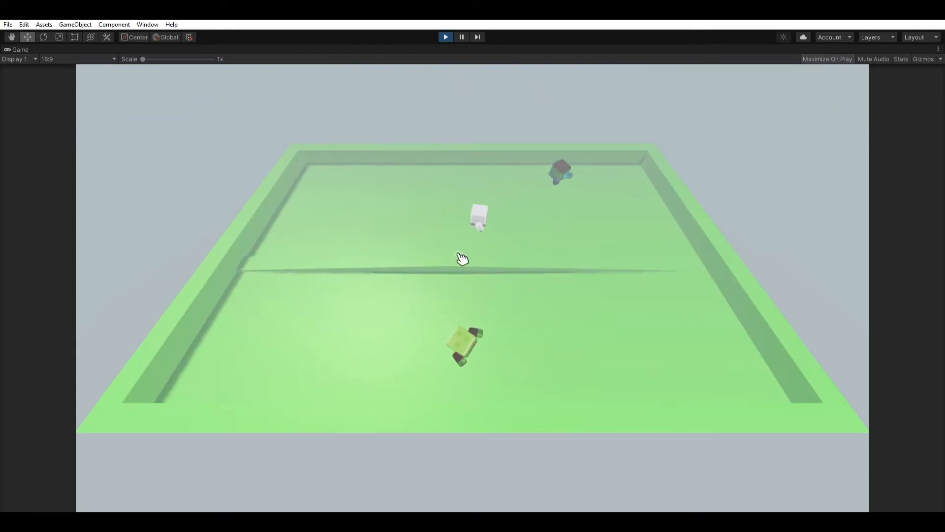
mouse_move(696, 296)
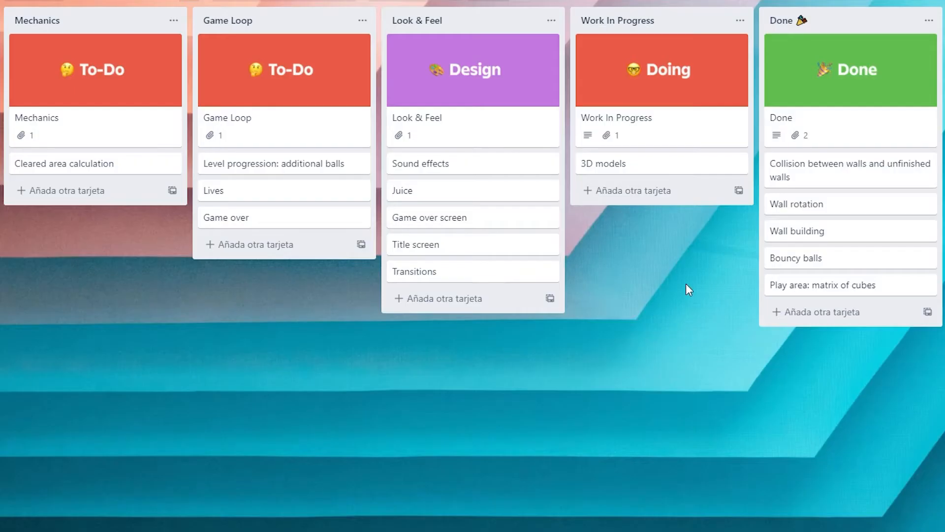
mouse_move(780, 296)
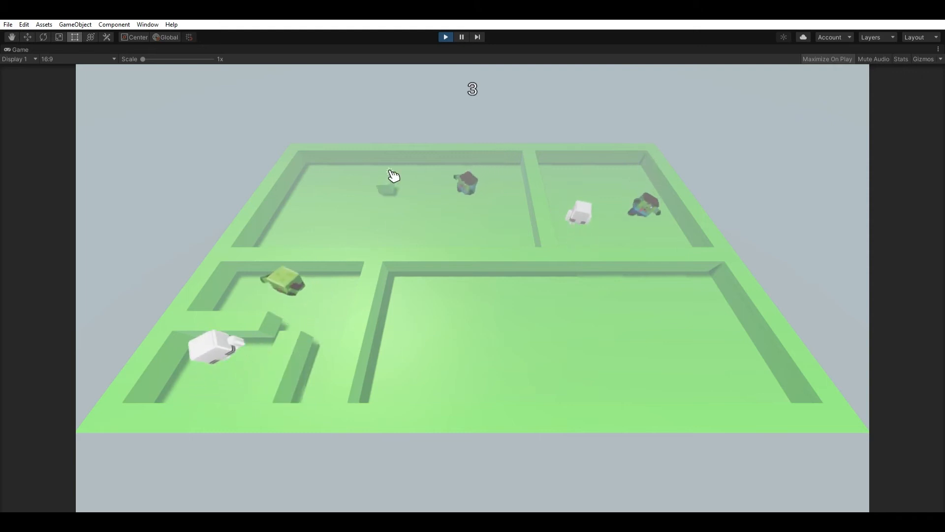
mouse_move(449, 187)
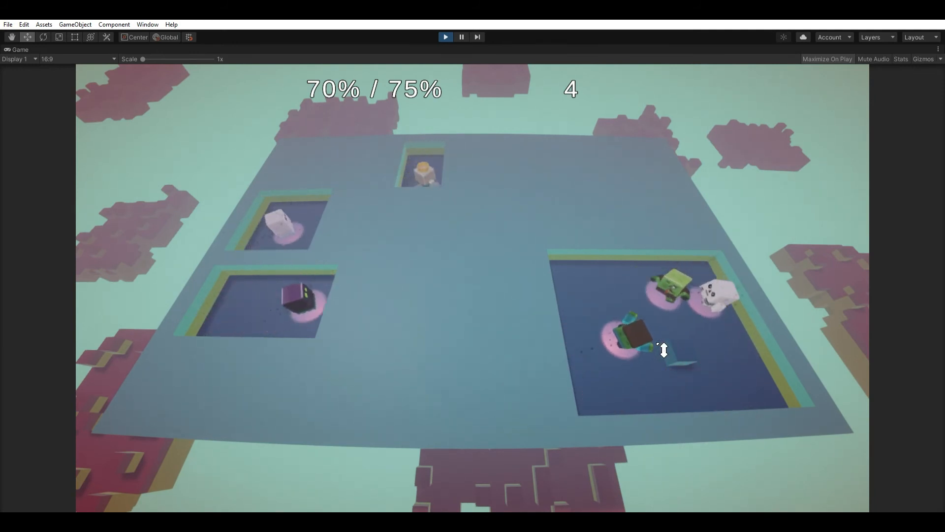
mouse_move(711, 337)
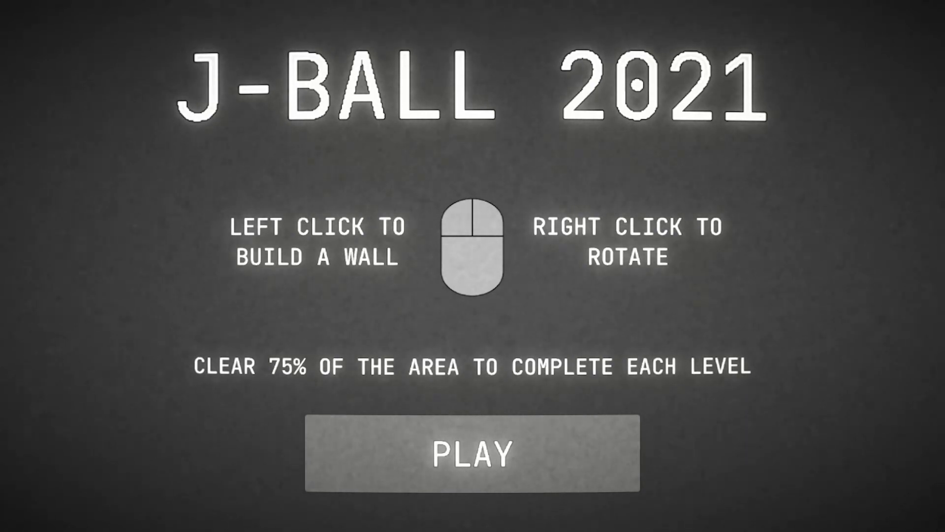
Start a game with PLAY on the J-Ball 2021 title screen, reaching Level 09
left_click(475, 453)
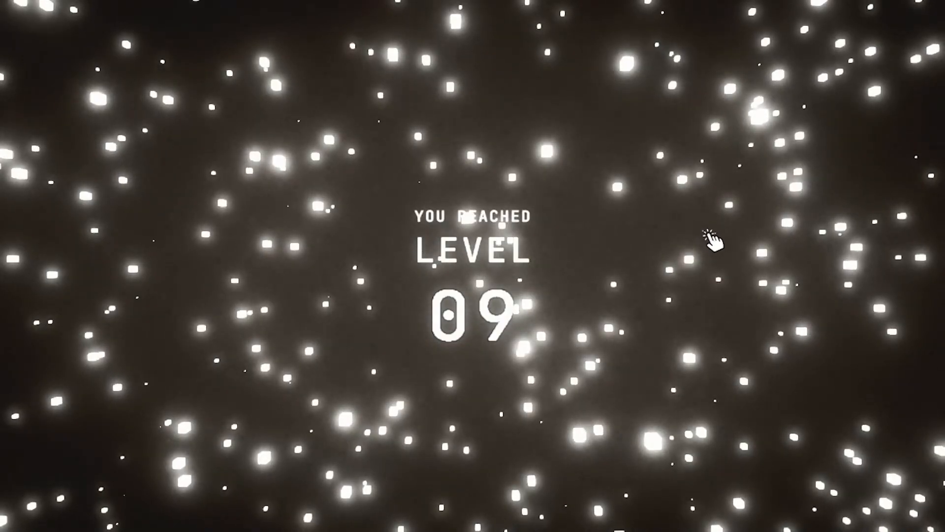